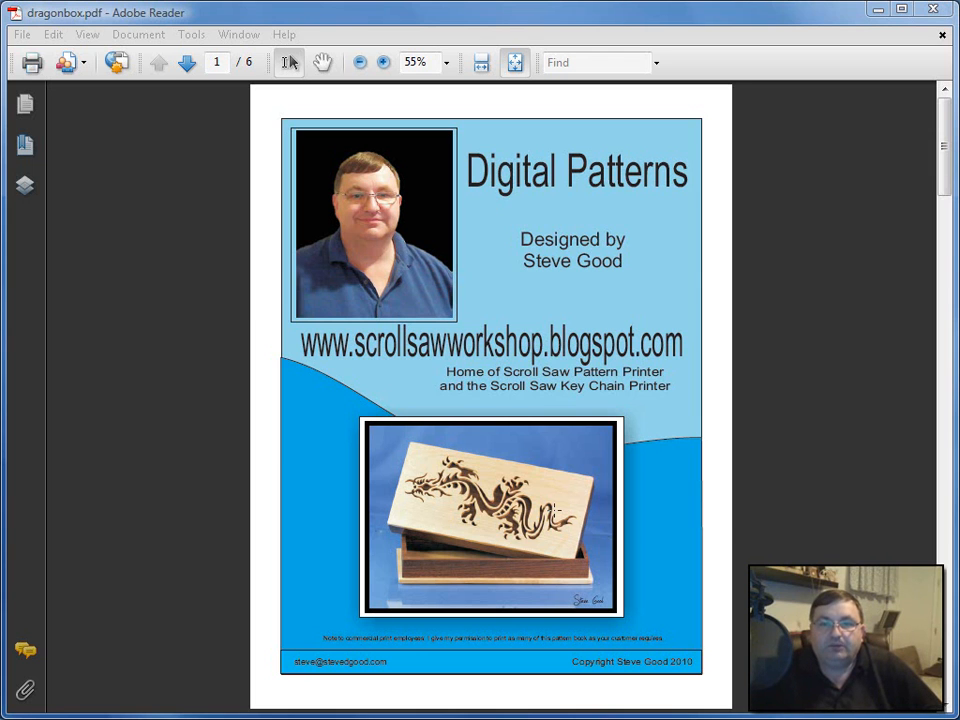
mouse_move(475, 296)
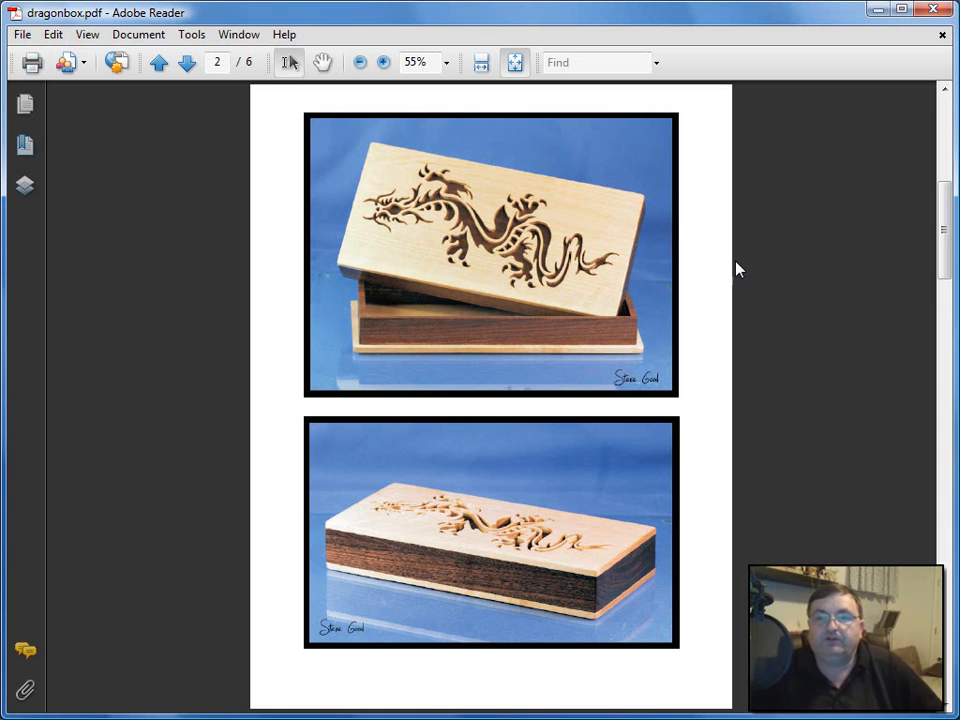
mouse_move(227, 443)
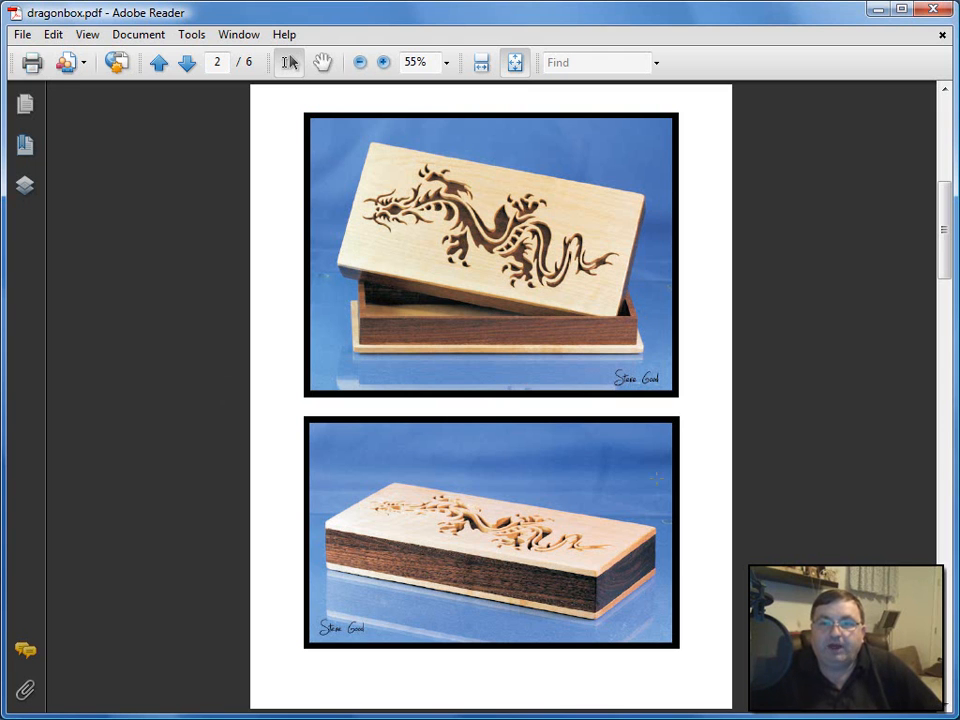
mouse_move(117, 586)
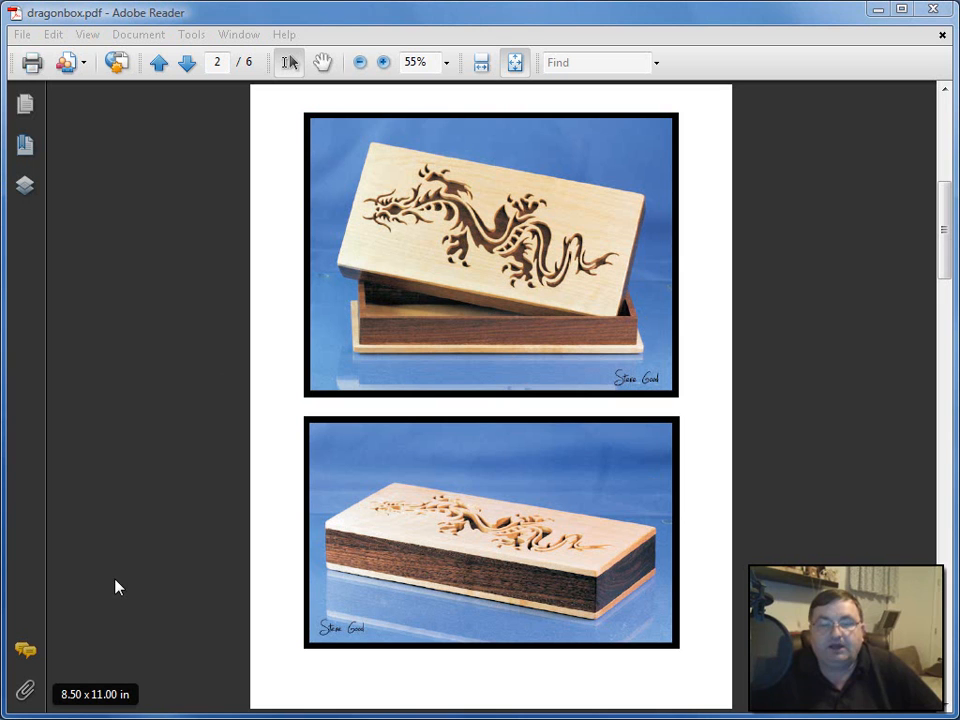
mouse_move(163, 587)
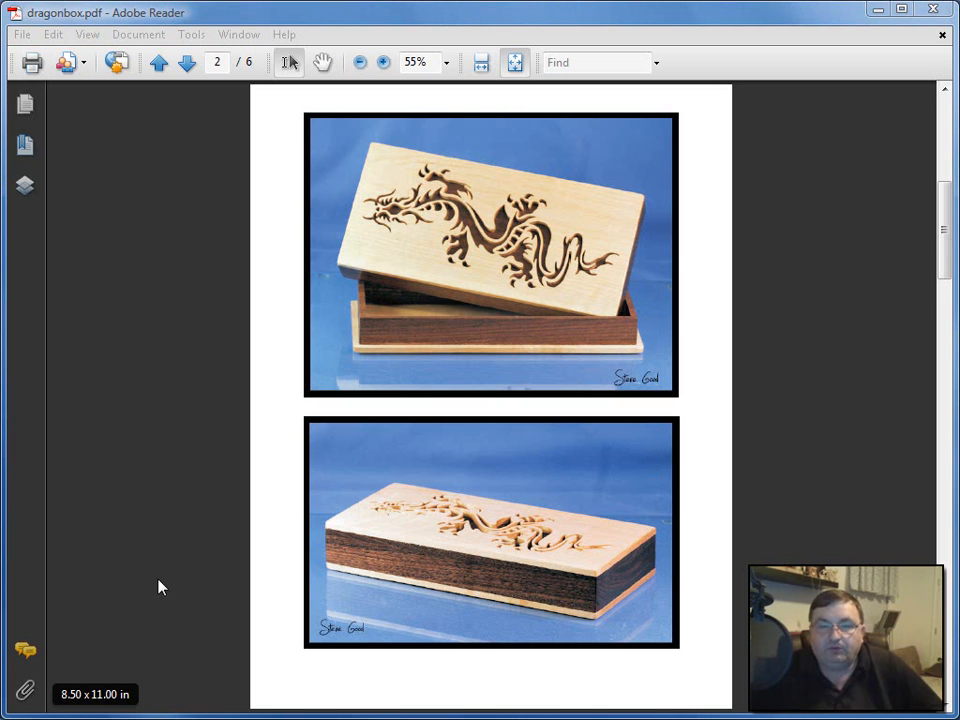
mouse_move(150, 560)
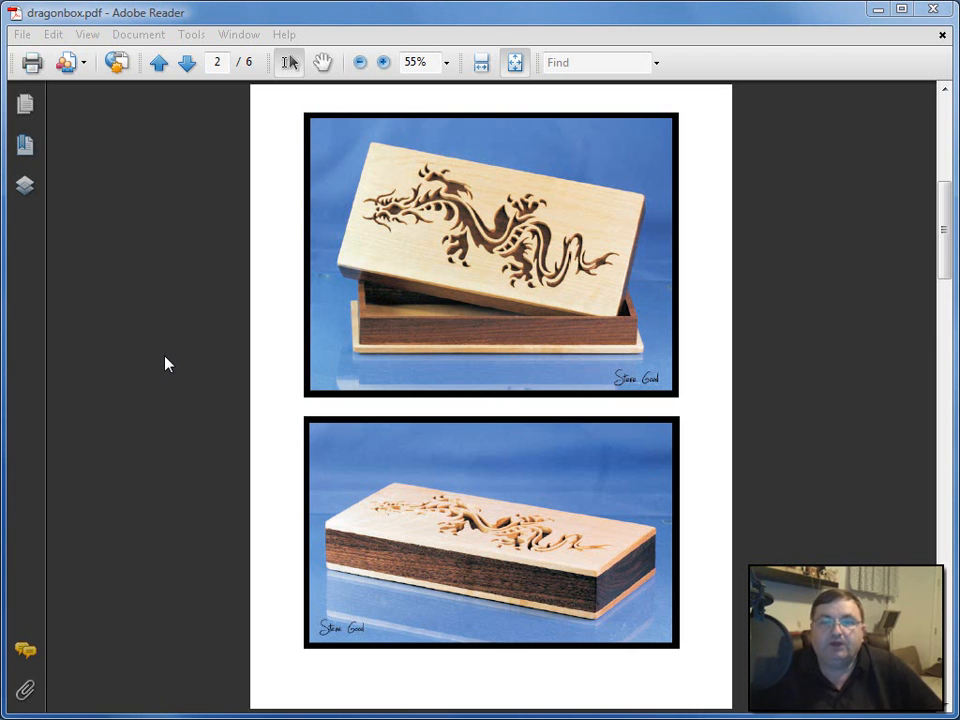
mouse_move(245, 417)
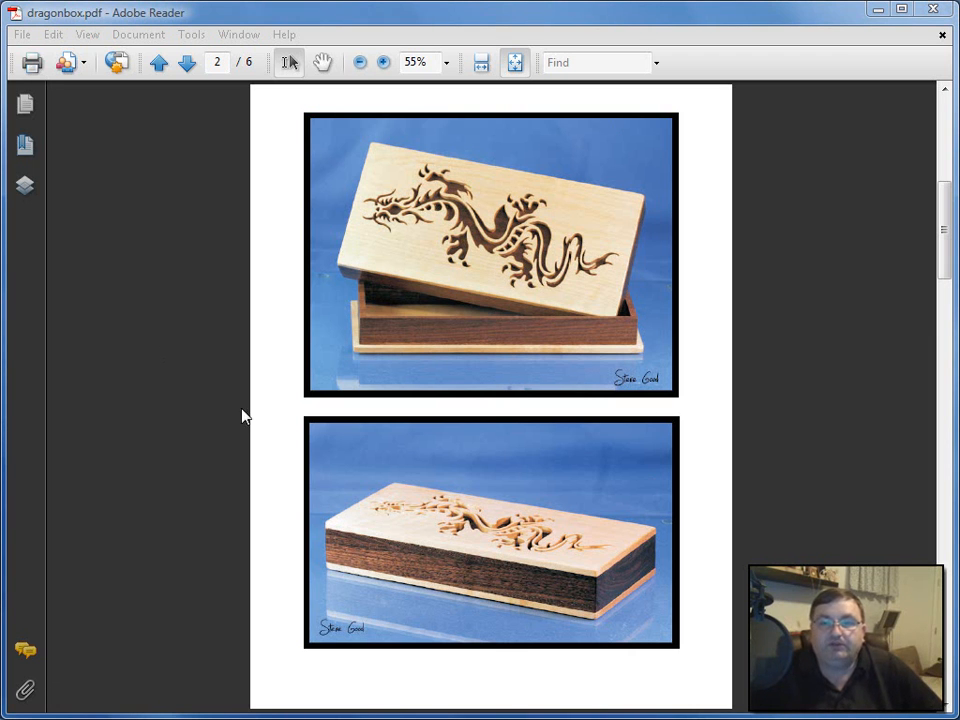
mouse_move(75, 215)
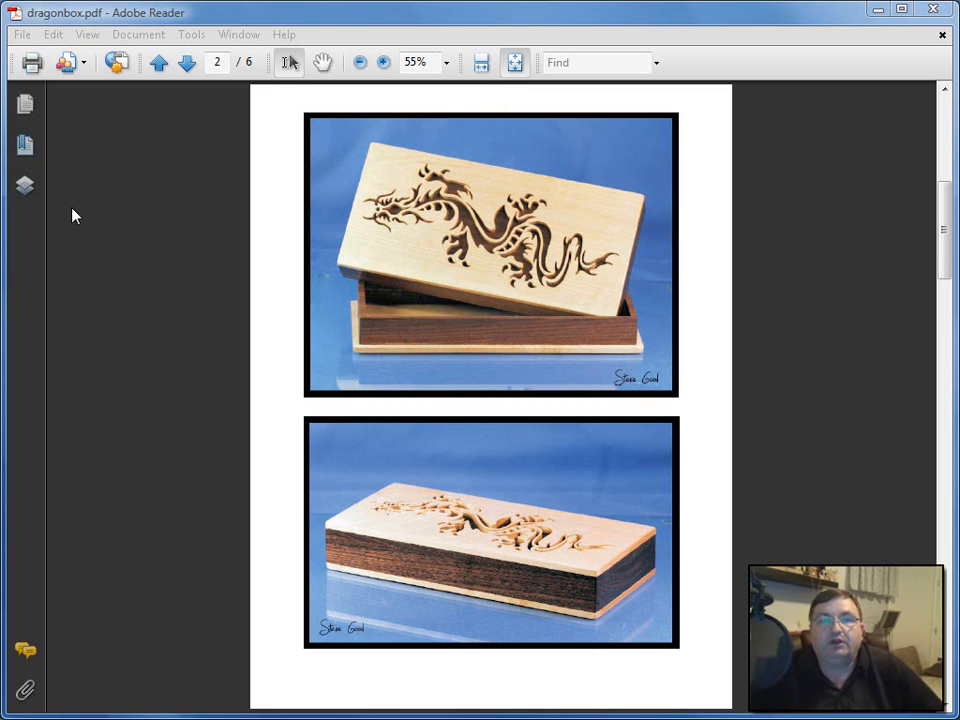
mouse_move(163, 322)
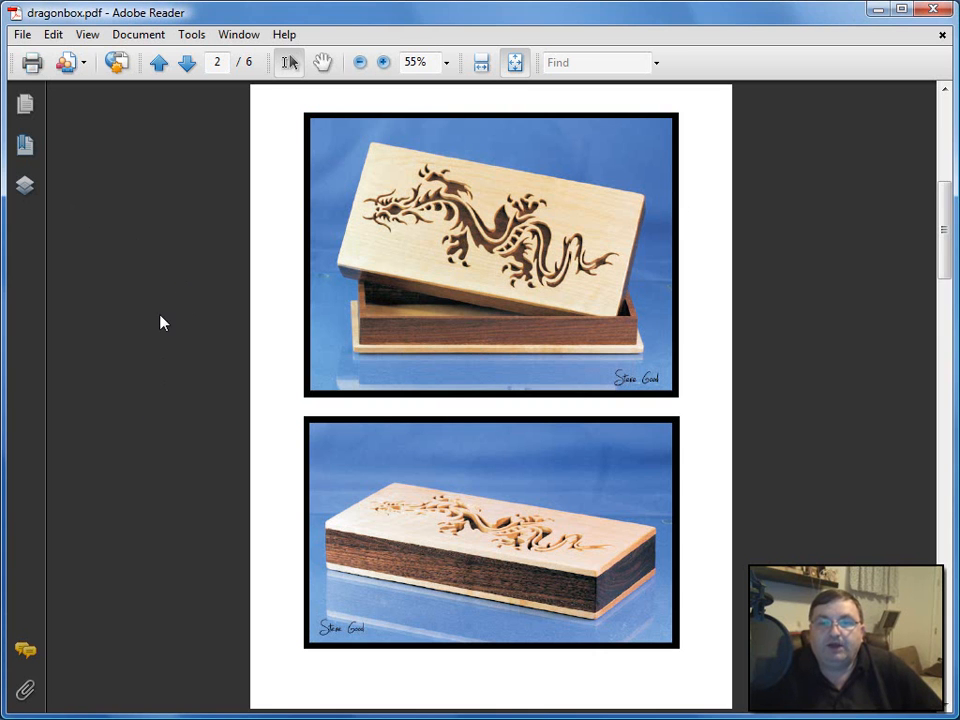
- Preview the print settings and the page-range option, then dismiss them without printing
left_click(158, 62)
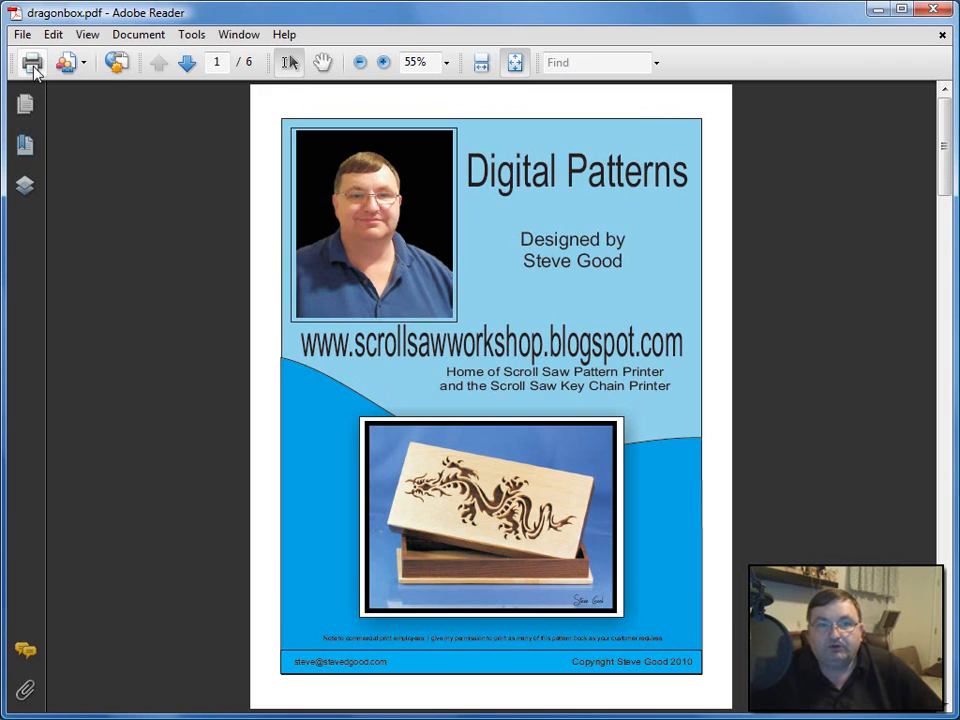
left_click(31, 62)
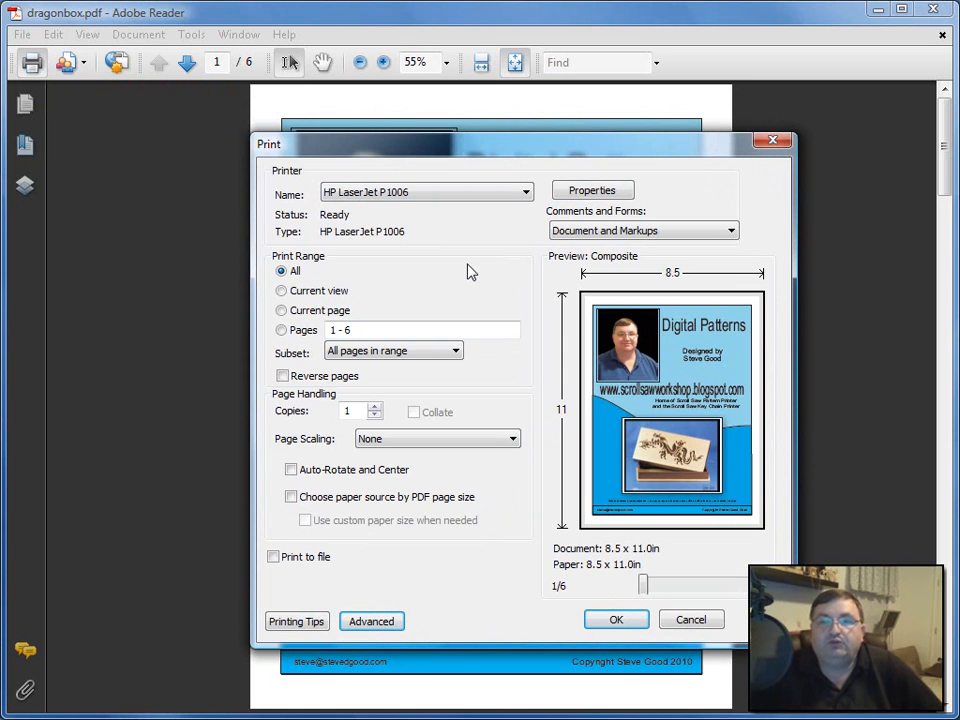
mouse_move(260, 258)
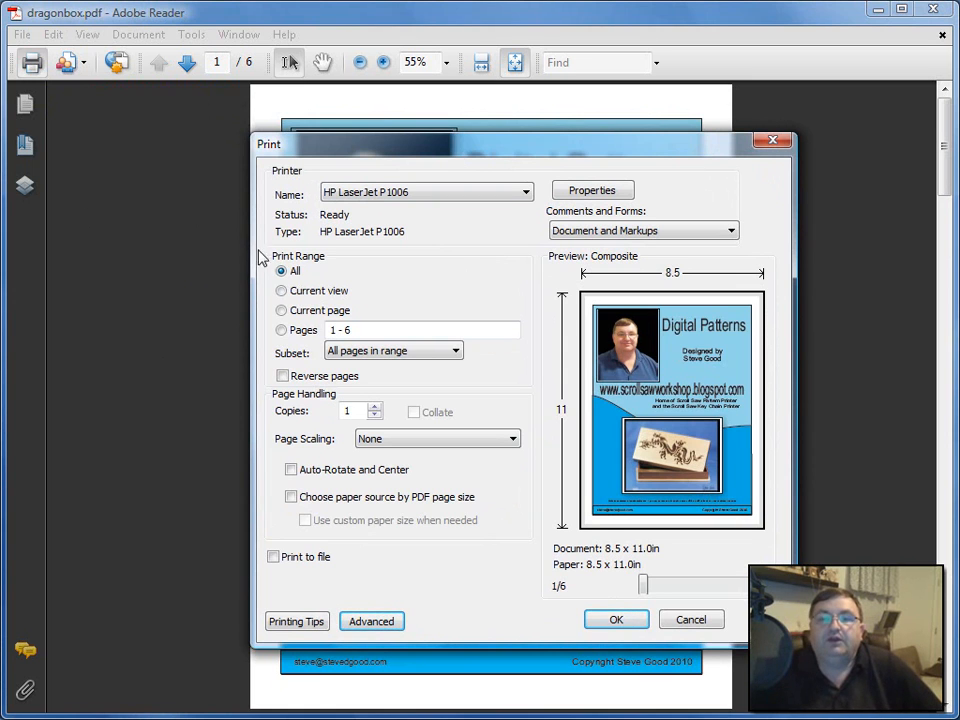
mouse_move(270, 407)
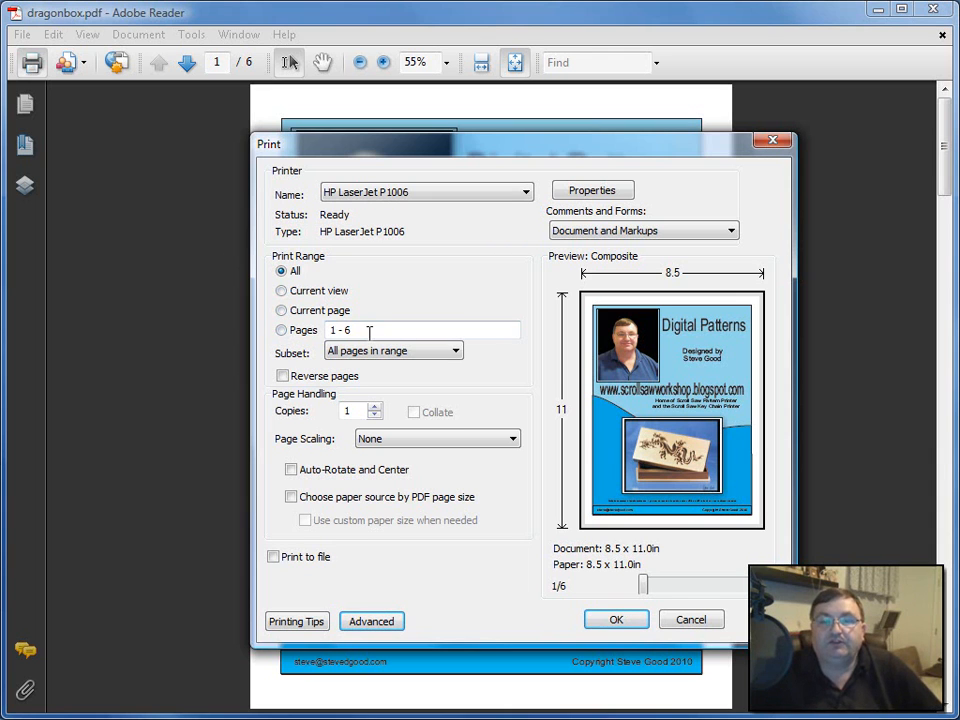
left_click(281, 330)
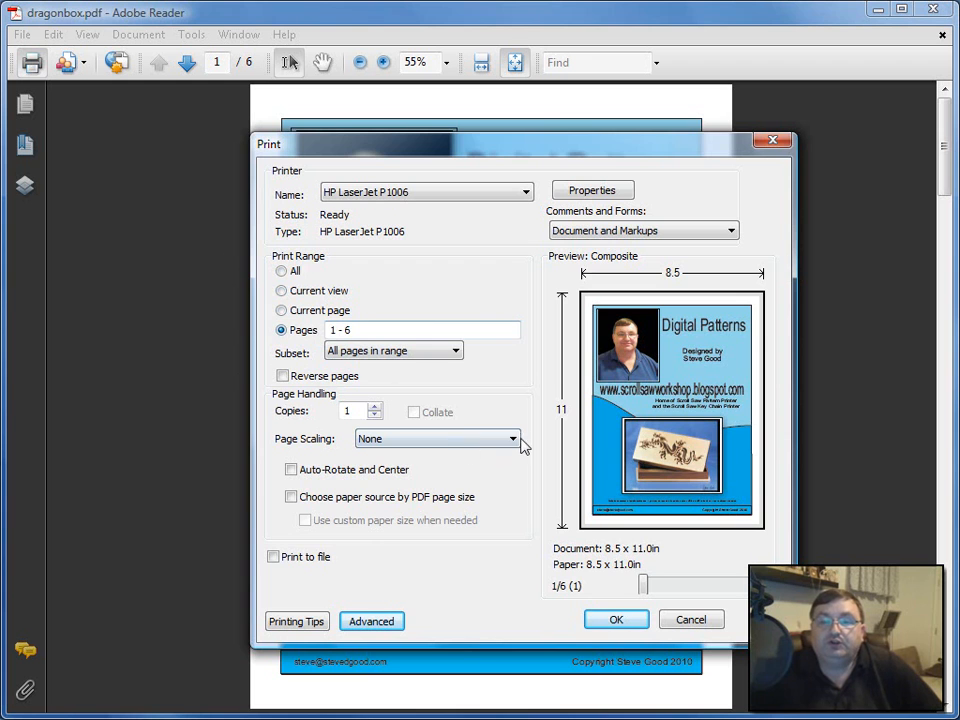
left_click(691, 619)
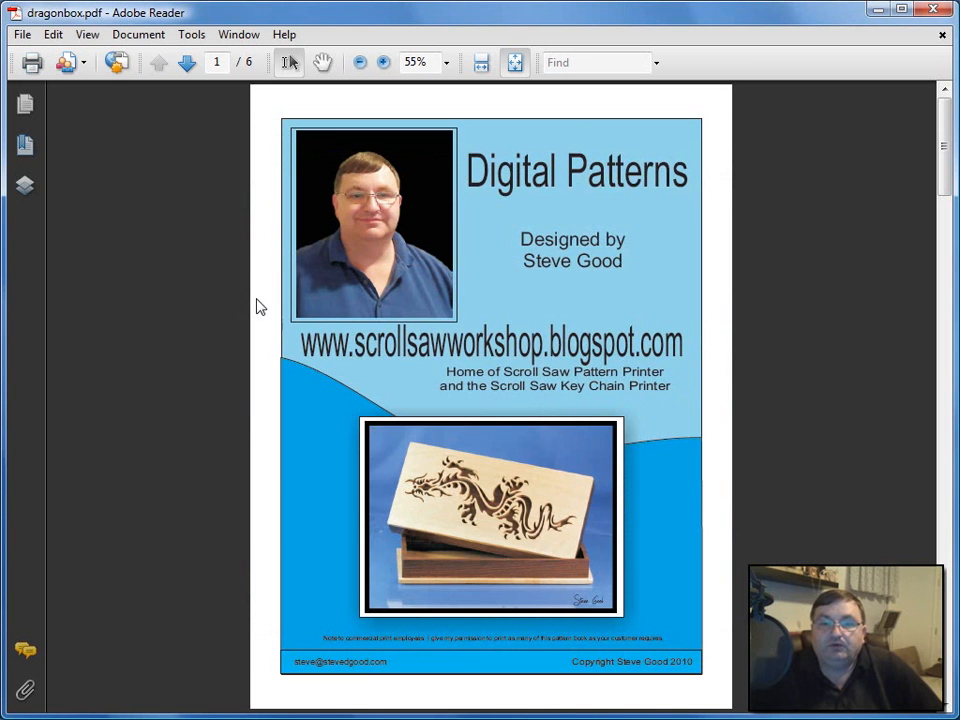
- Advance from page 1 to page 3 of 6, the 1/8" Thick Top dragon pattern
left_click(186, 62)
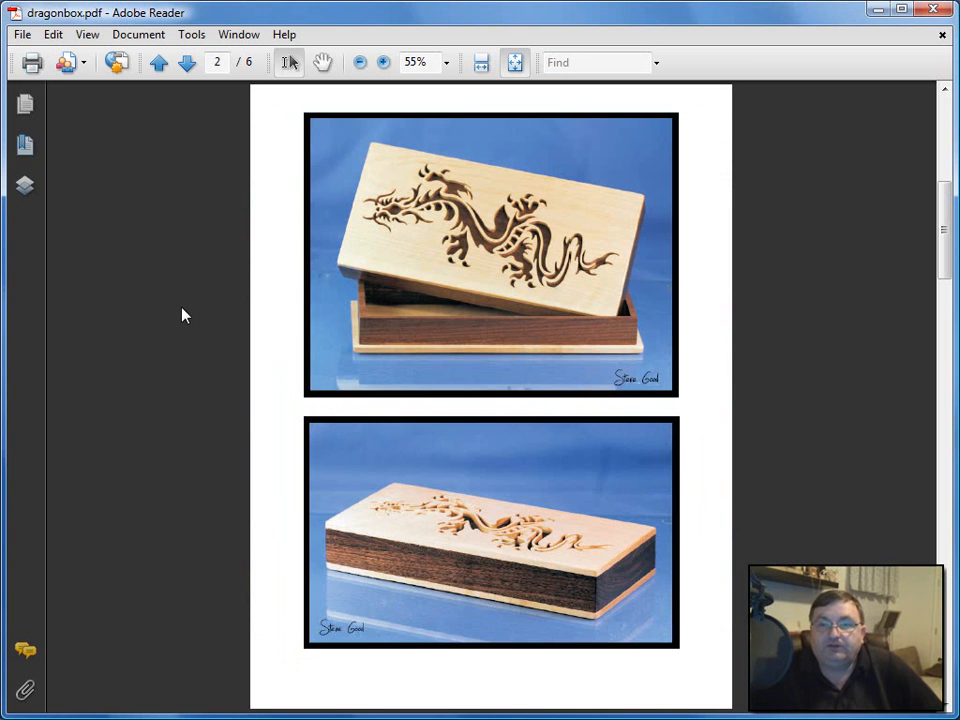
left_click(186, 62)
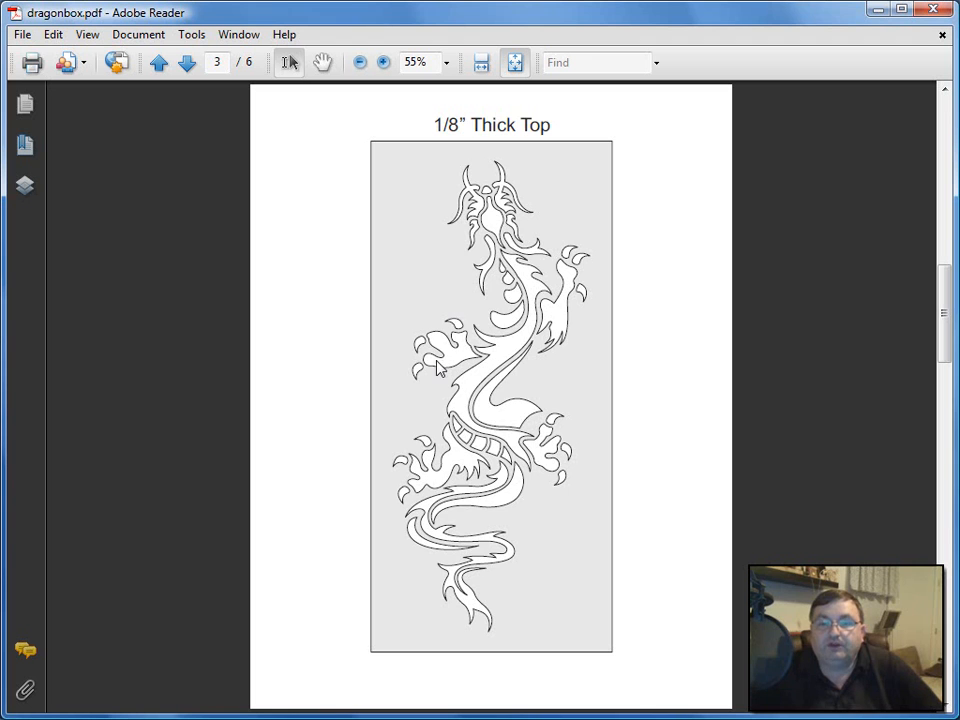
mouse_move(397, 263)
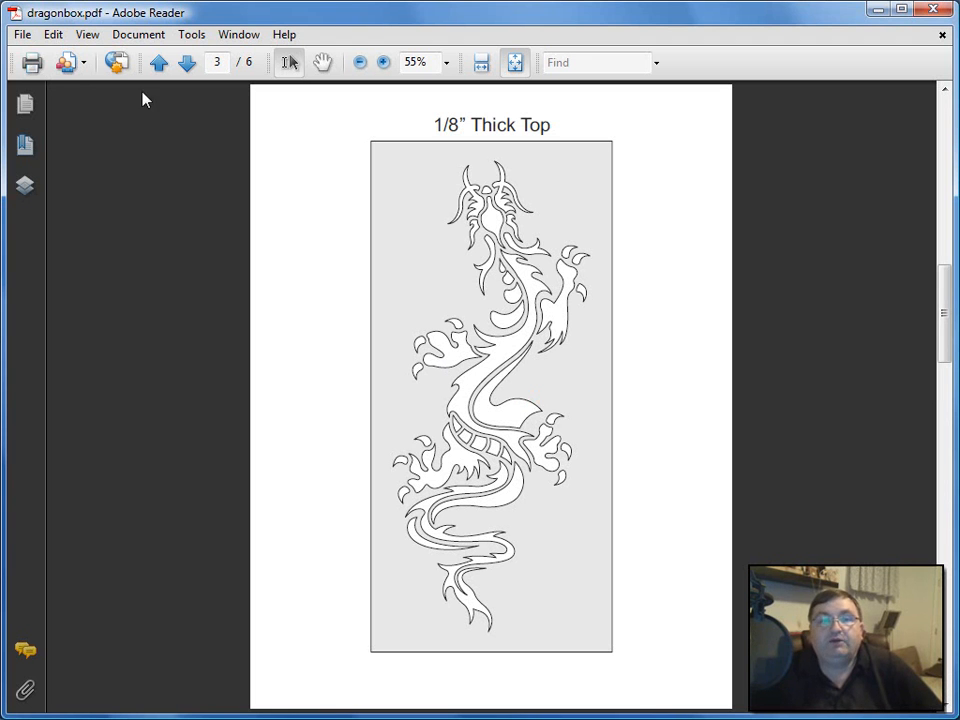
- Set the Print Range to Current page so only page 3, the dragon pattern, prints
left_click(31, 62)
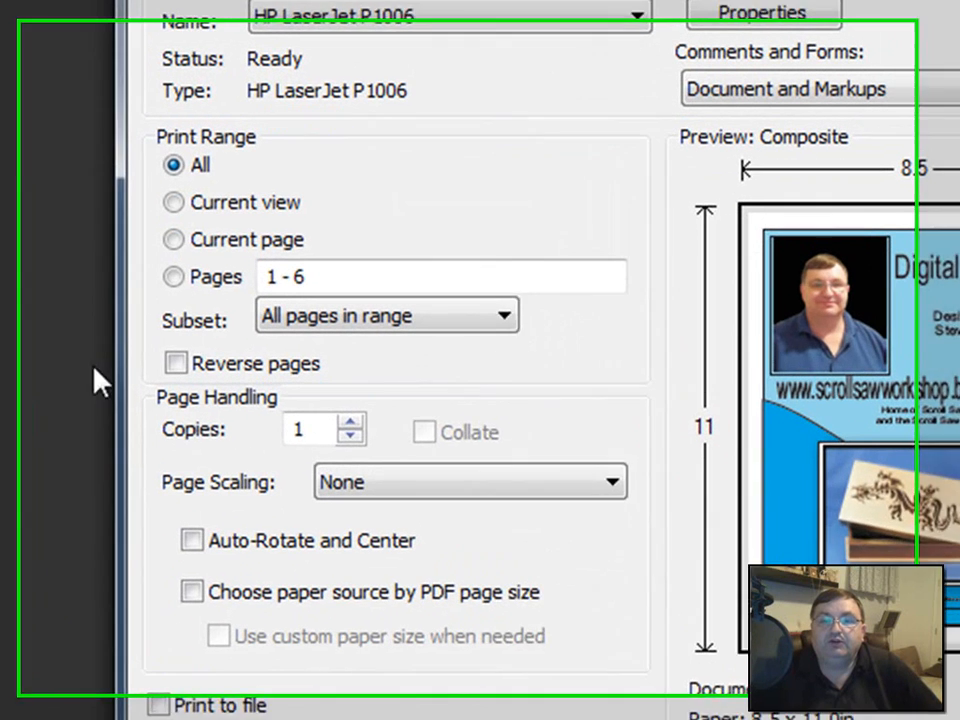
left_click(172, 233)
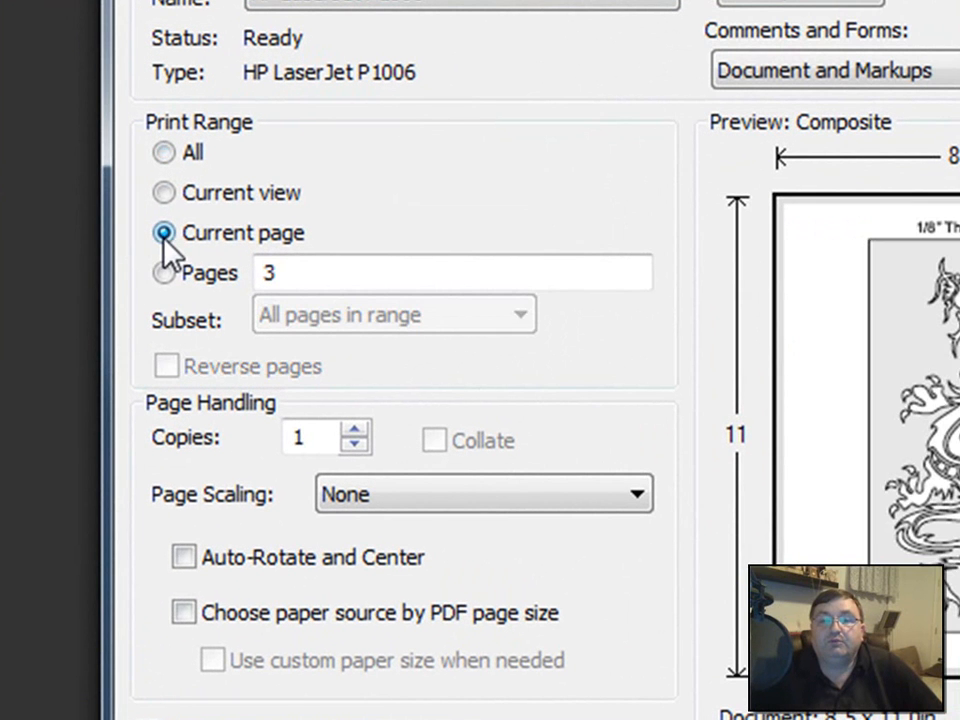
left_click(164, 232)
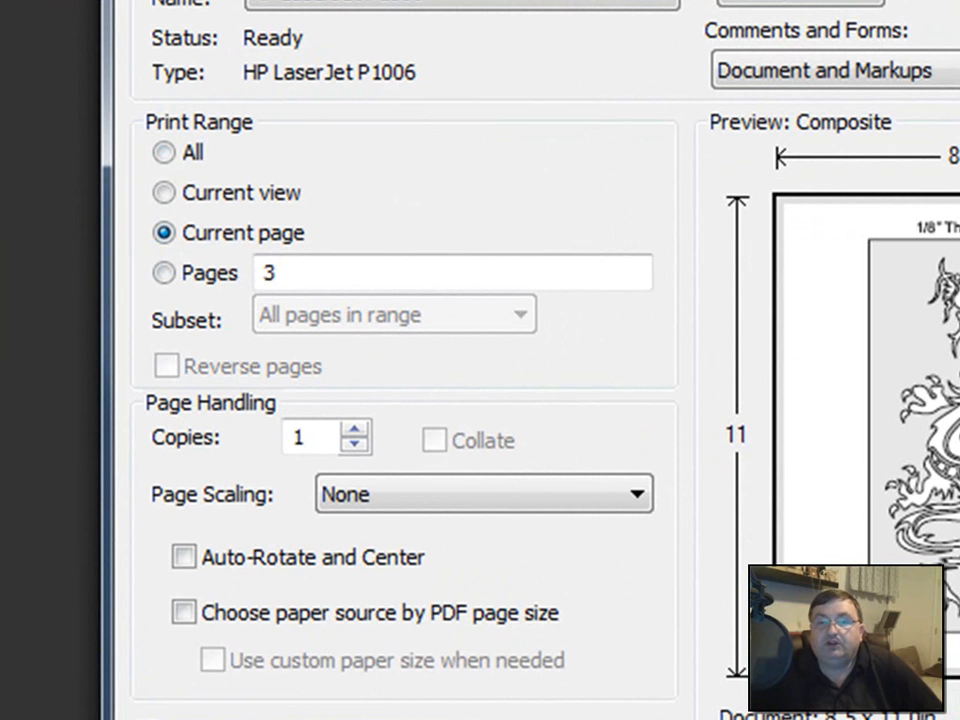
mouse_move(738, 650)
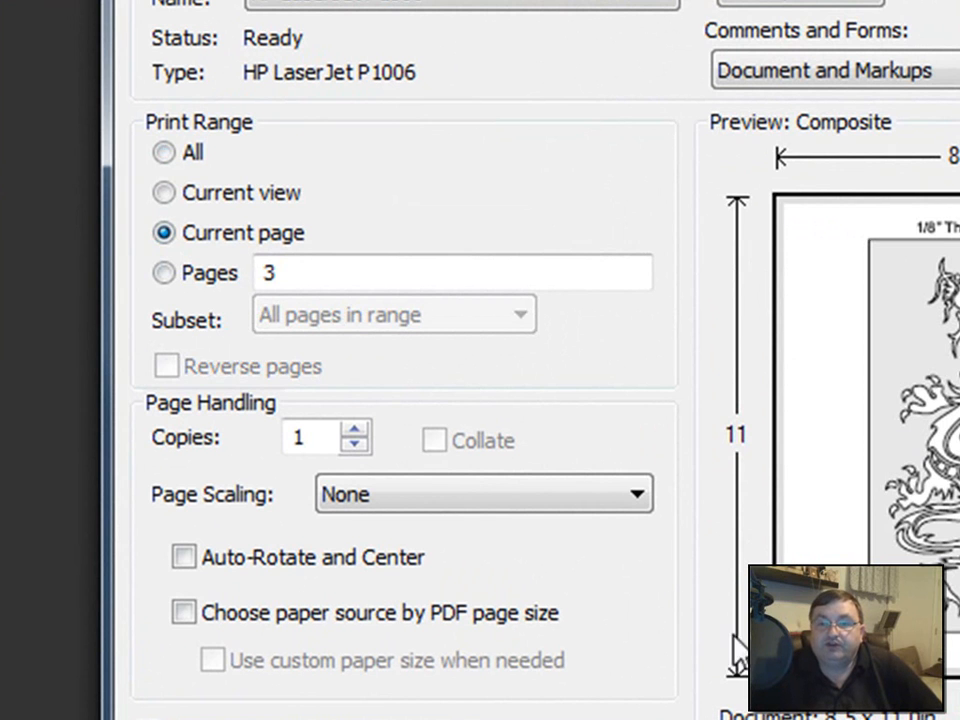
mouse_move(113, 360)
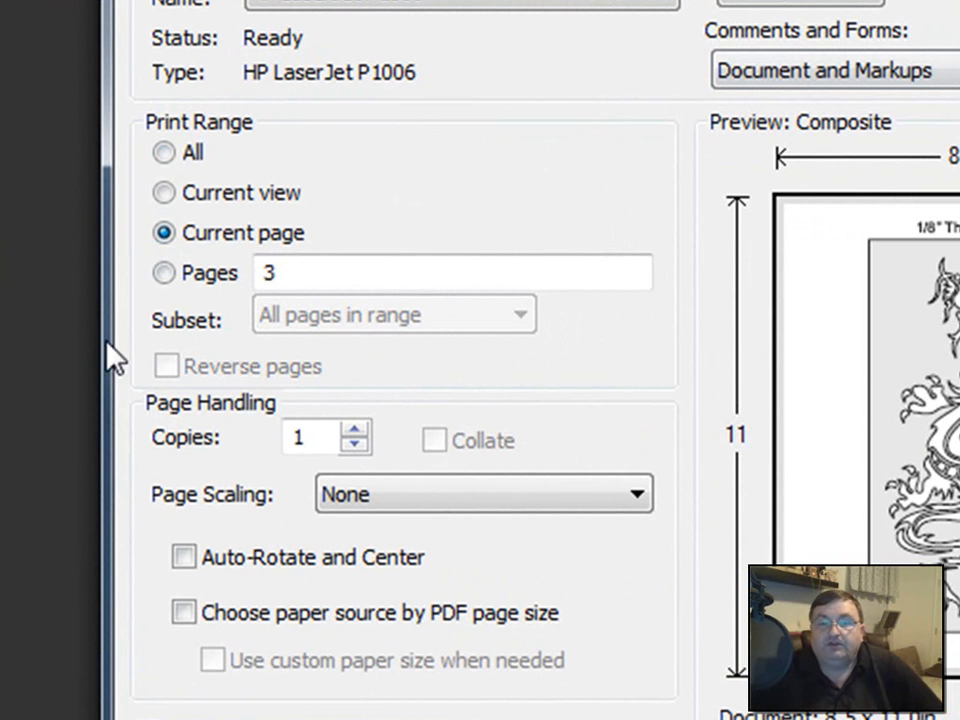
- Switch the Print Range to Pages and extend the field from 3 to 3-6
left_click(164, 273)
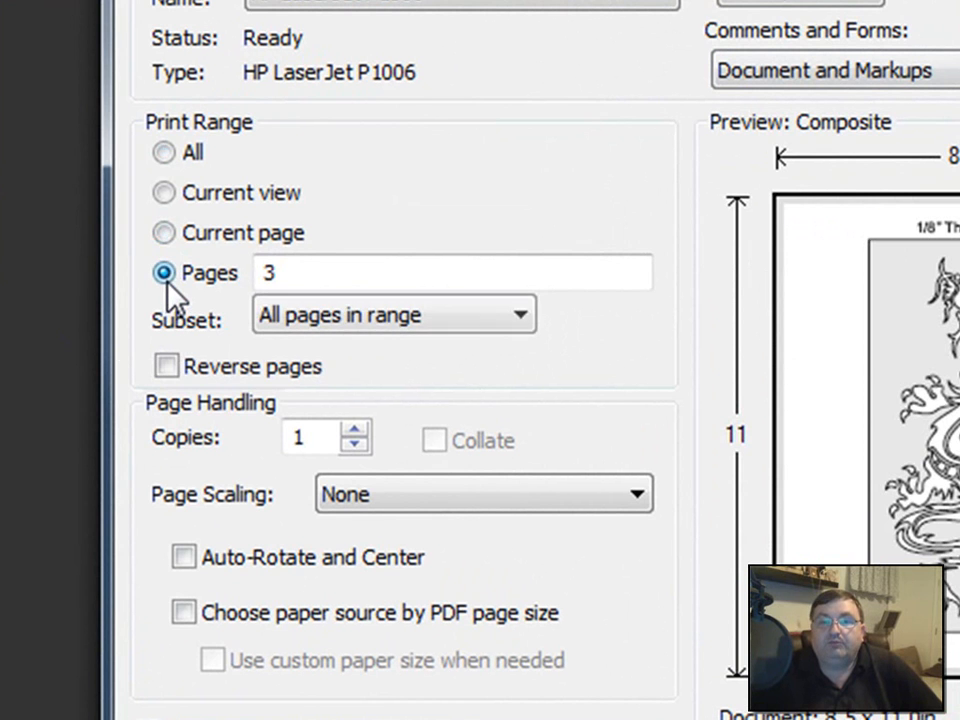
left_click(450, 273)
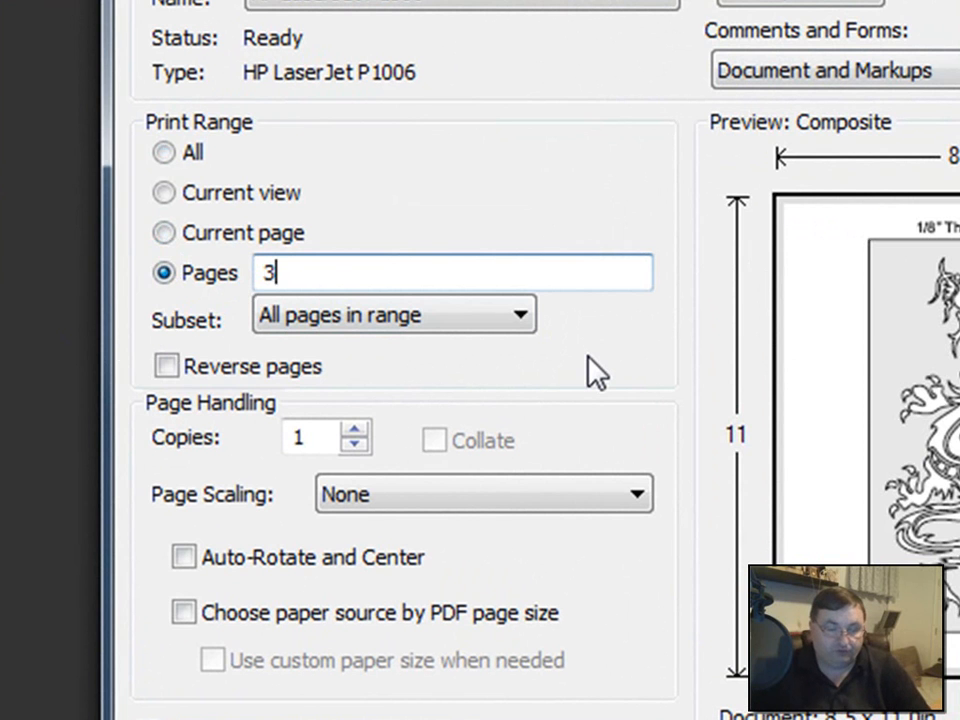
type("-6")
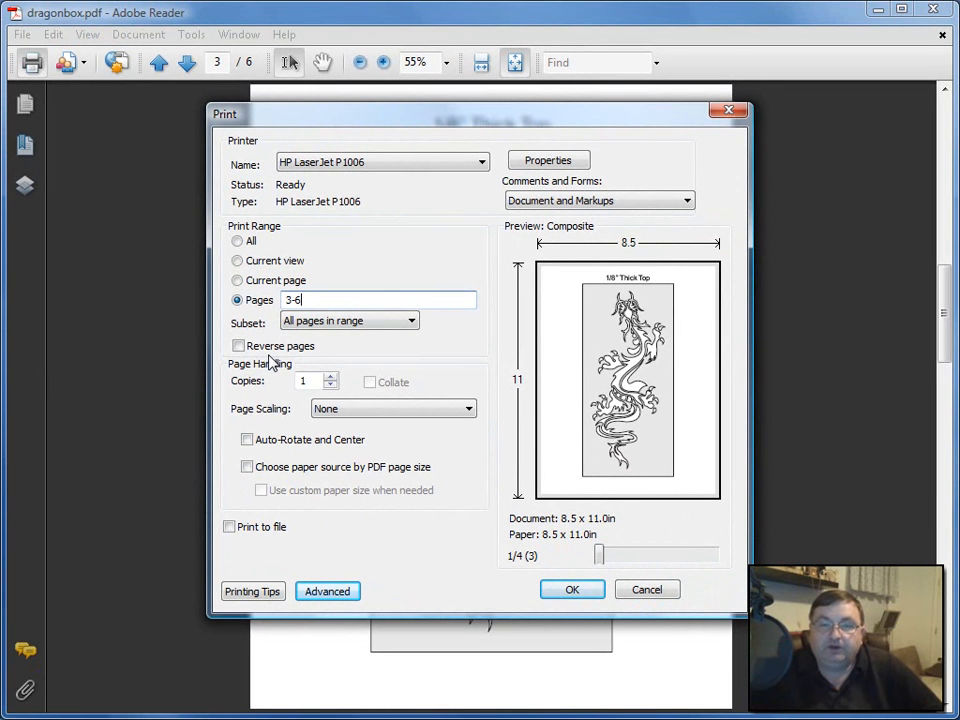
mouse_move(450, 250)
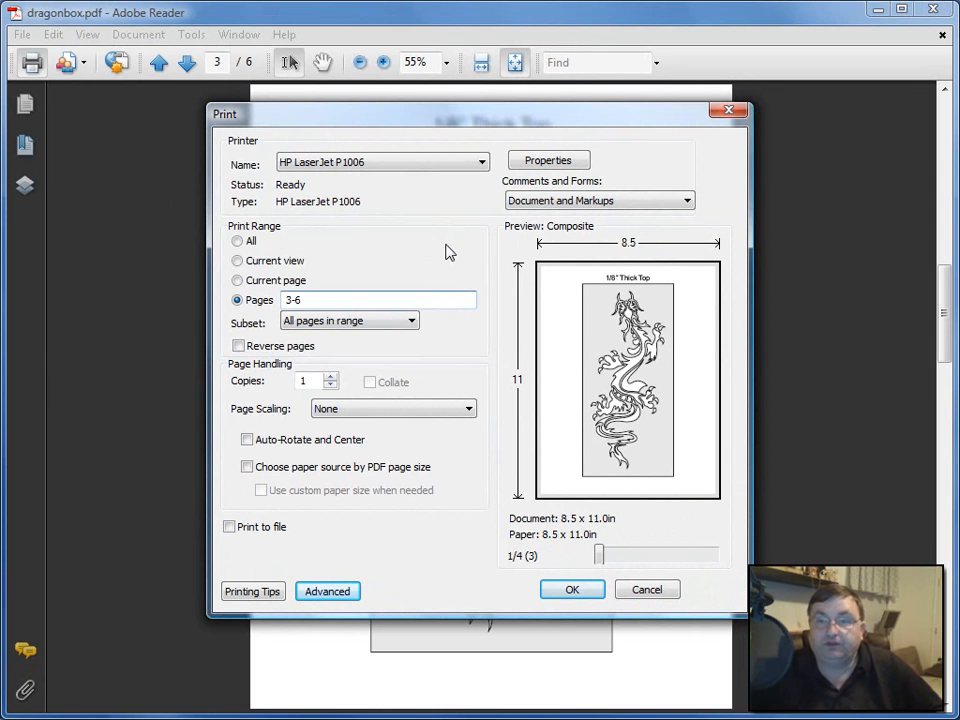
mouse_move(470, 511)
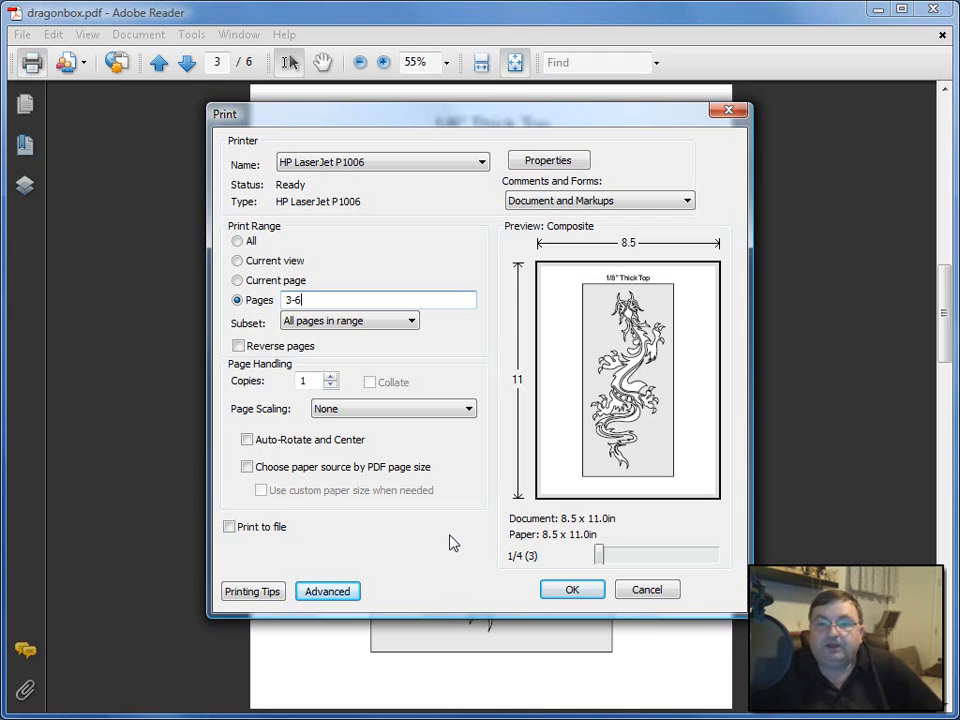
mouse_move(452, 563)
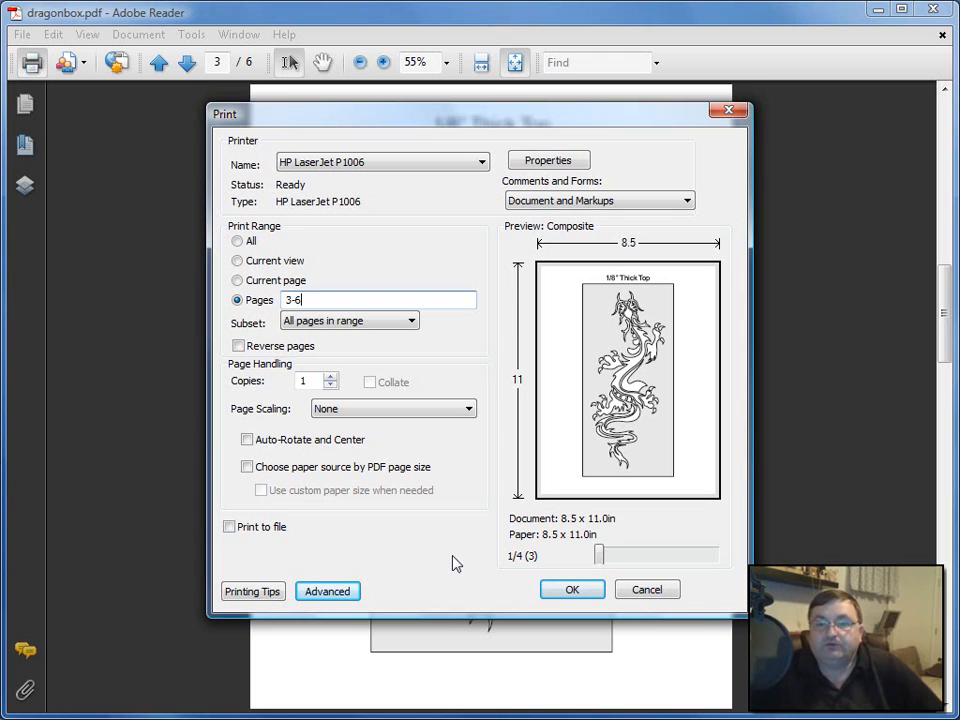